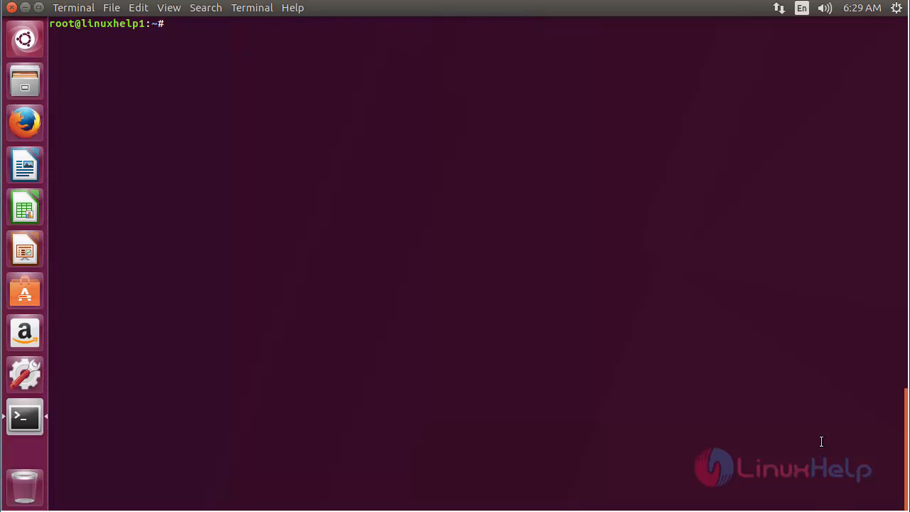
Run add-apt-repository ppa:eugenesan/ppa to add the eugenesan PPA
{"action": "type", "text": "add"}
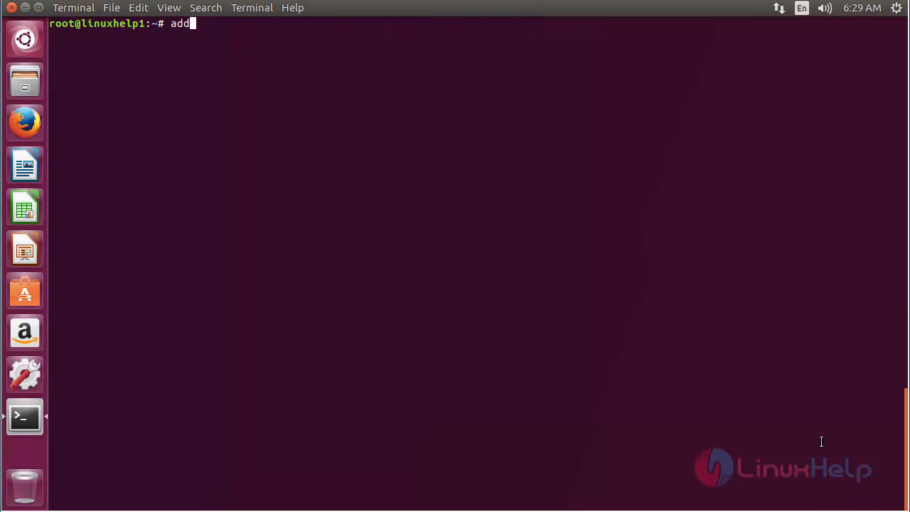
{"action": "type", "text": "-apt-"}
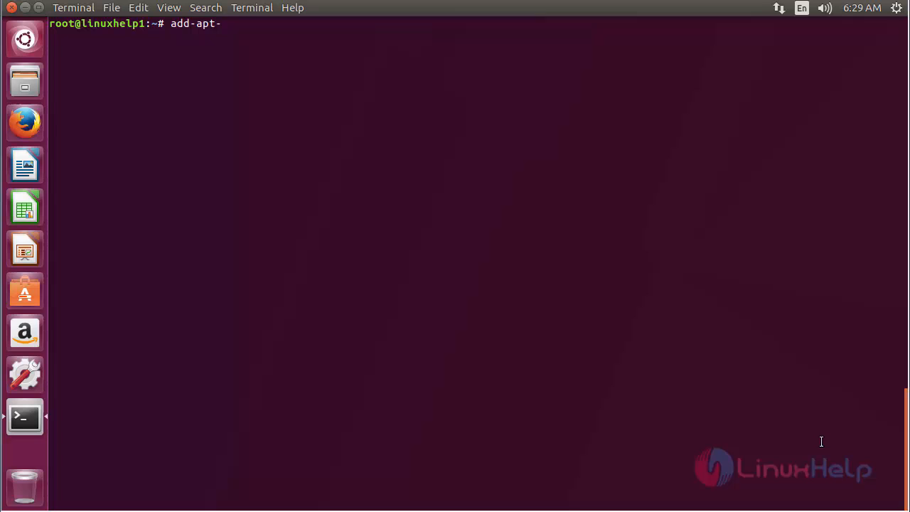
{"action": "type", "text": "repository"}
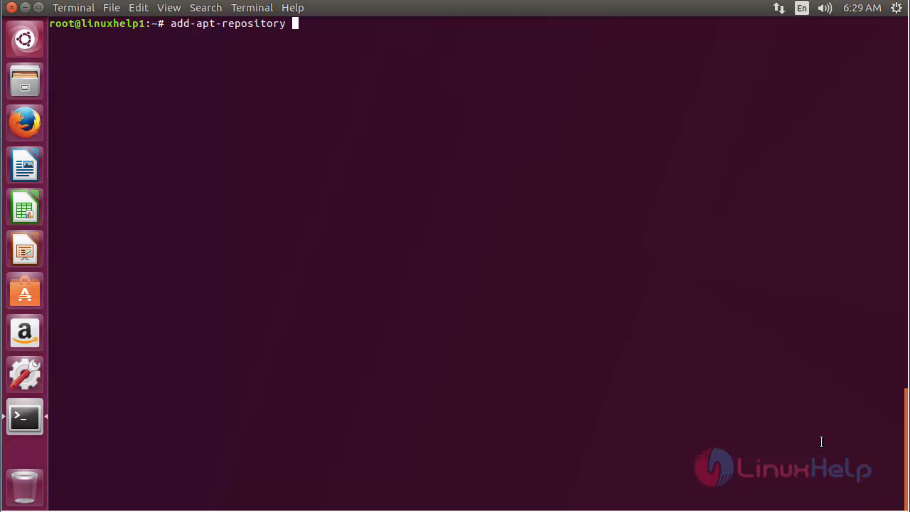
{"action": "type", "text": "ppa:"}
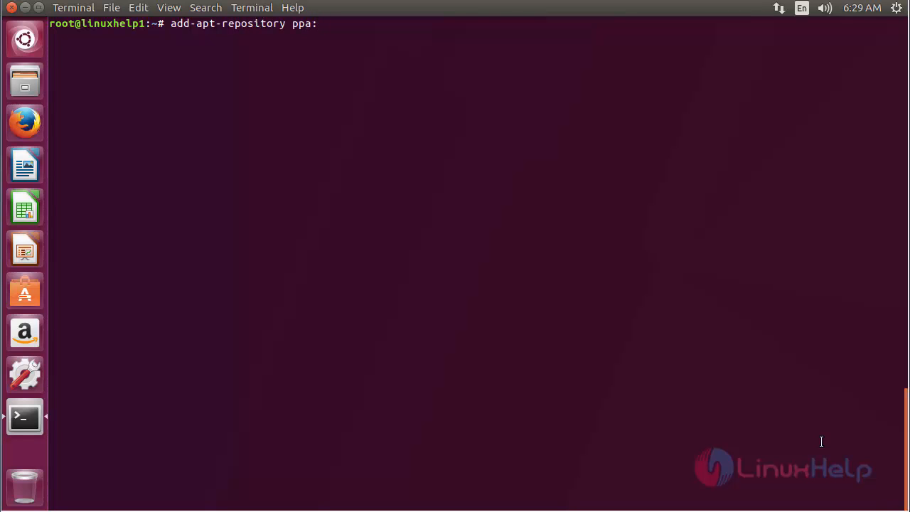
{"action": "type", "text": "eugene"}
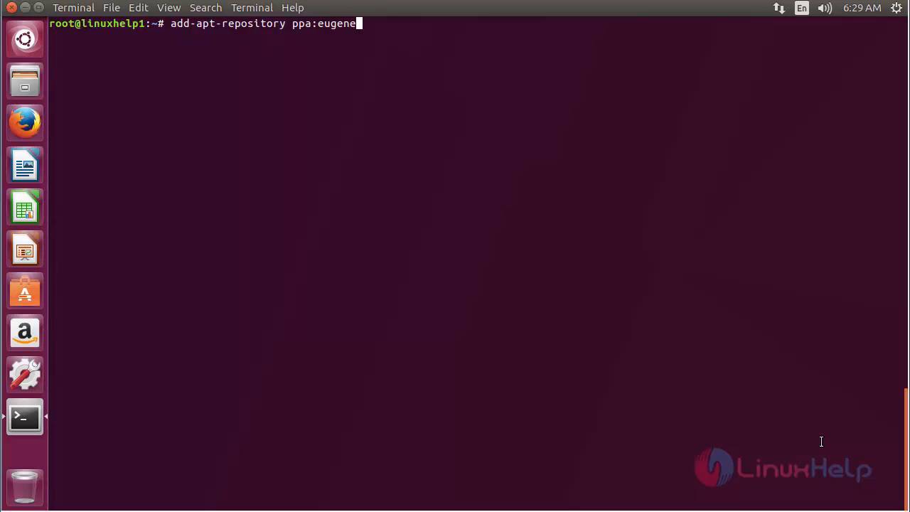
{"action": "type", "text": "san/p"}
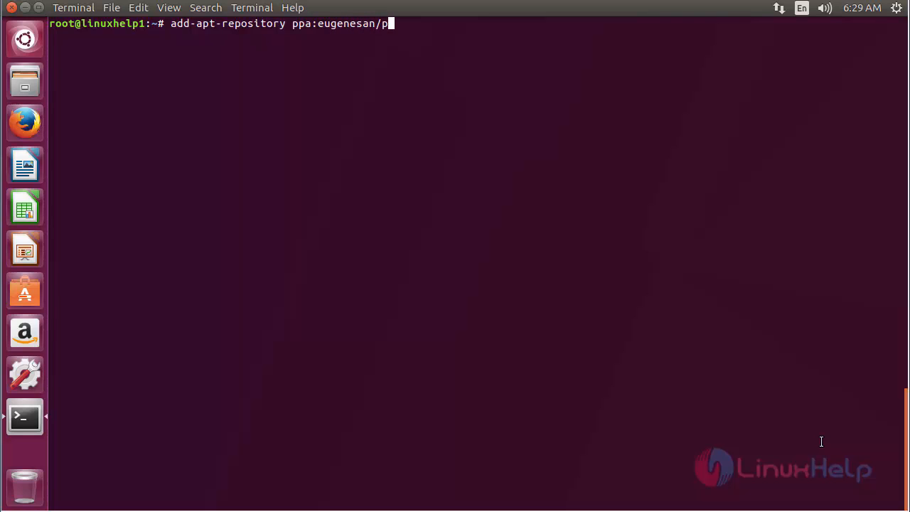
{"action": "type", "text": "pa"}
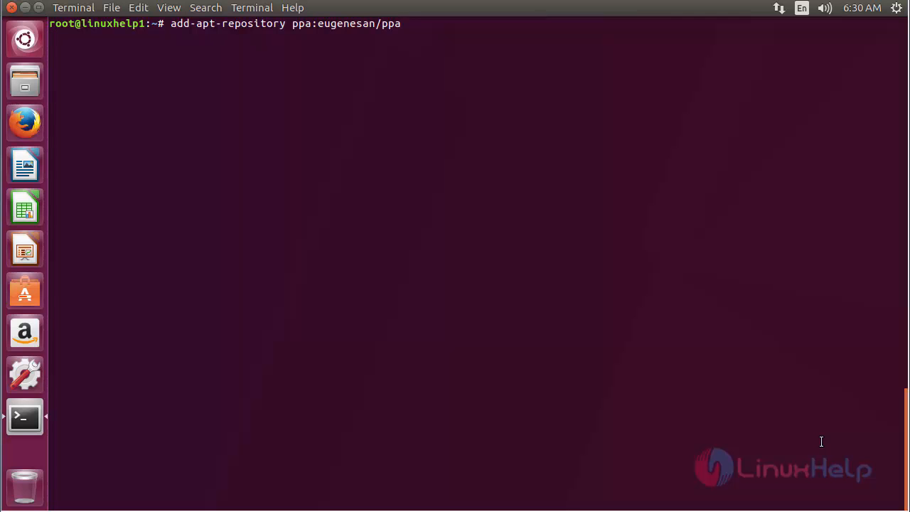
{"action": "key", "text": "Return"}
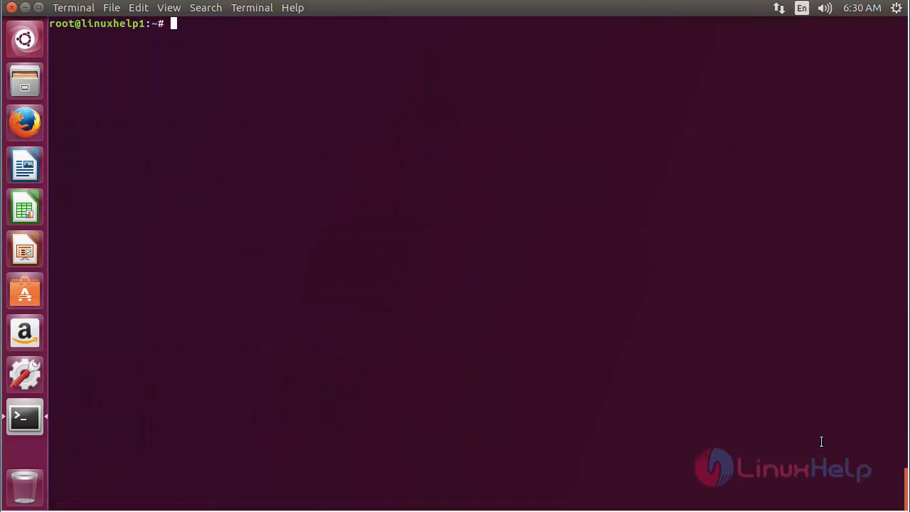
Run apt-get update to refresh the package lists including the new PPA
{"action": "type", "text": "apt-"}
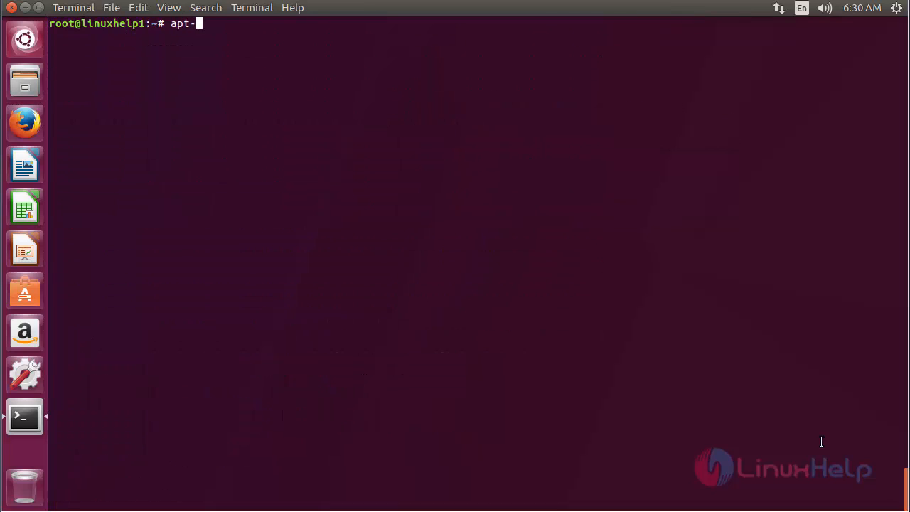
{"action": "type", "text": "get up"}
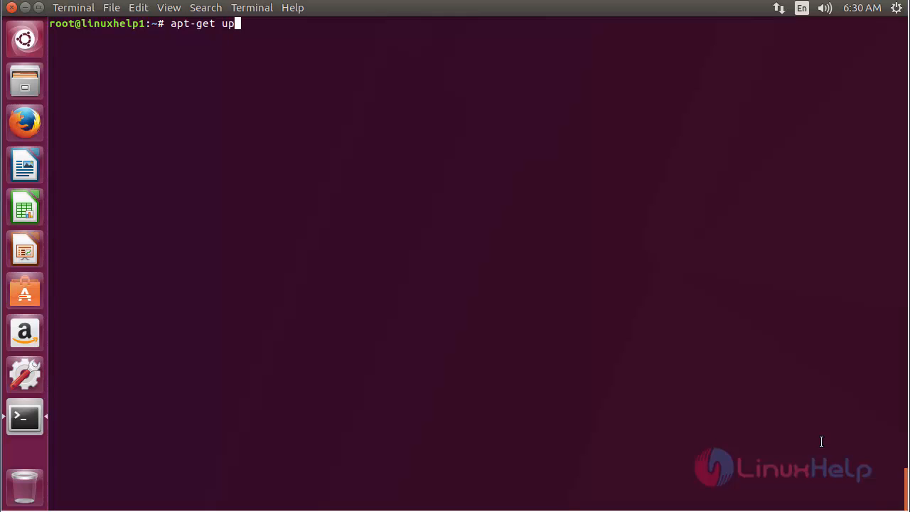
{"action": "type", "text": "date"}
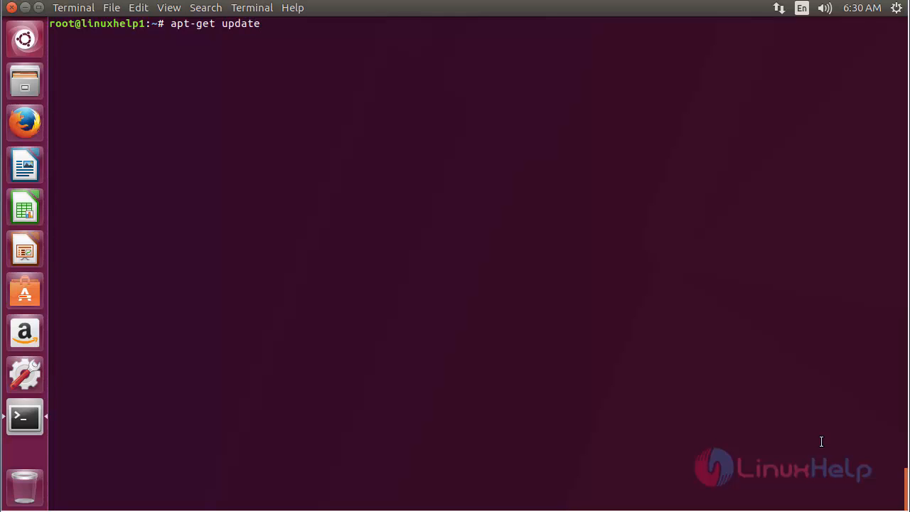
{"action": "key", "text": "Return"}
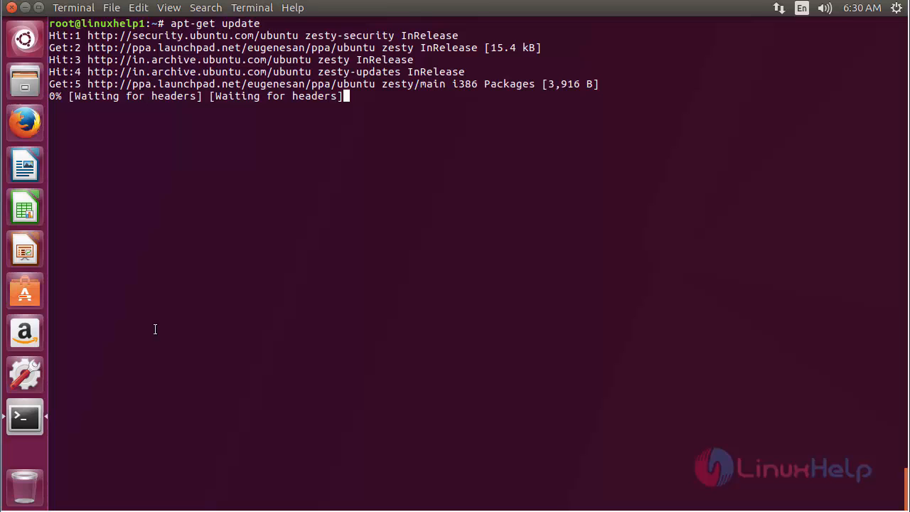
{"action": "mouse_move", "coordinate": [26, 165]}
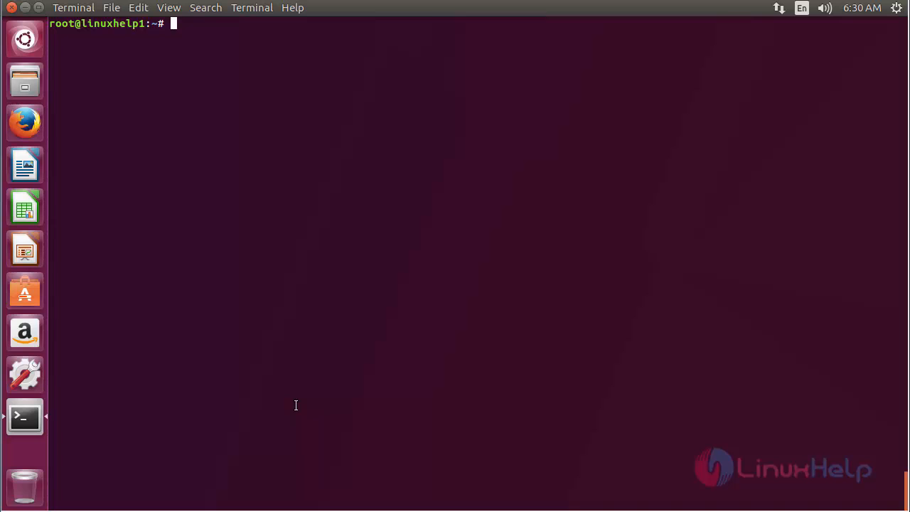
Enter apt-get install gnome-session -y to install the gnome-session package
{"action": "type", "text": "apt-ge"}
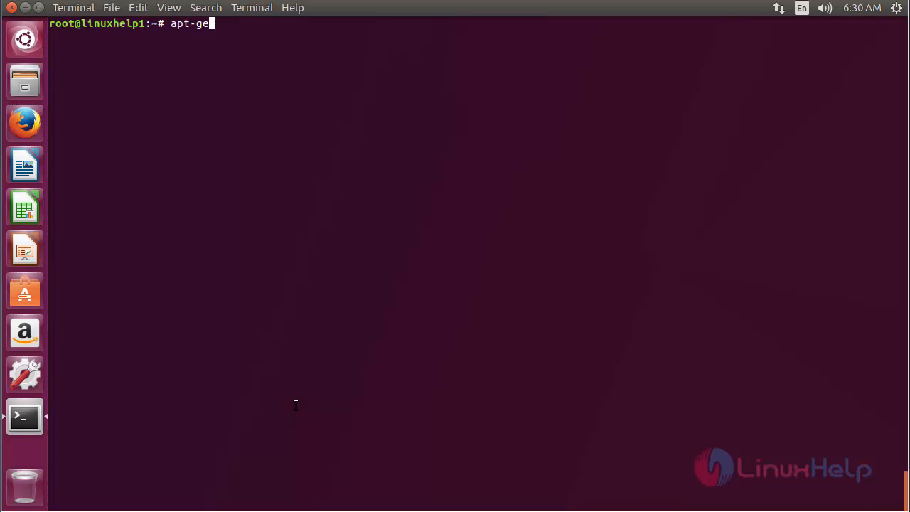
{"action": "type", "text": "t install"}
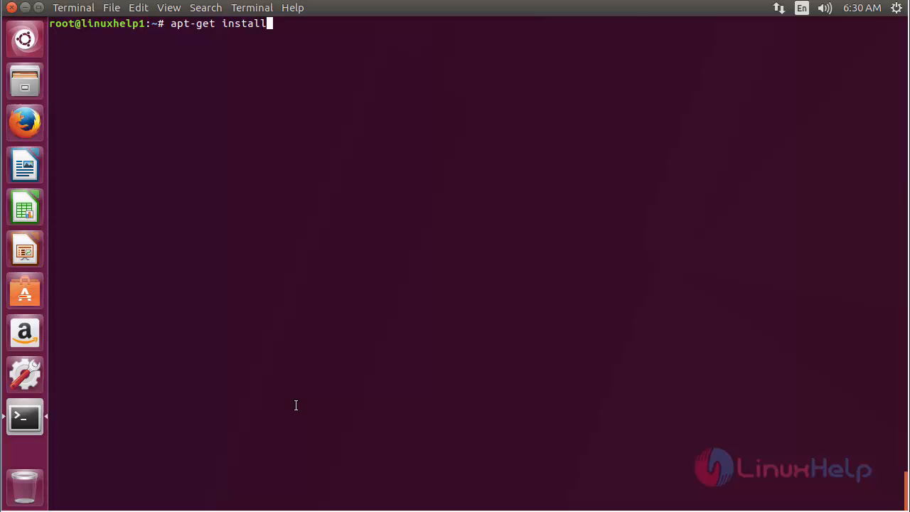
{"action": "type", "text": "gnome"}
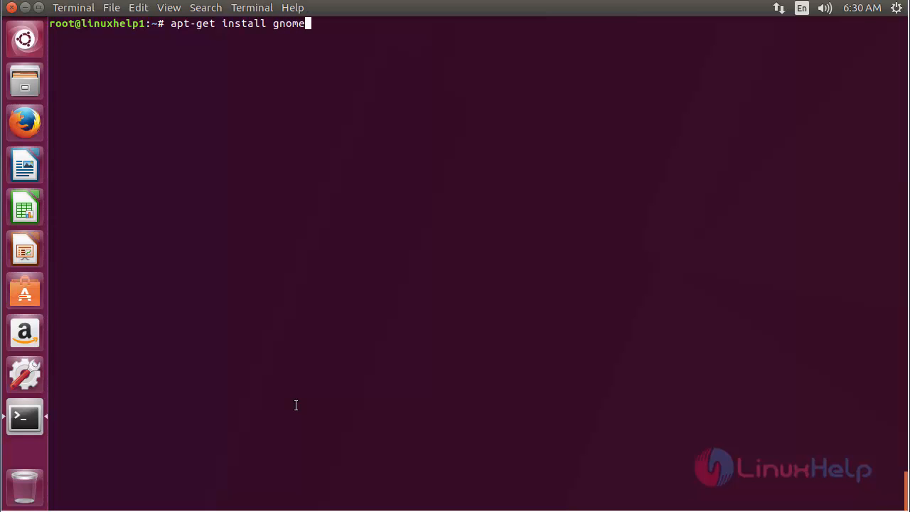
{"action": "type", "text": "-sess"}
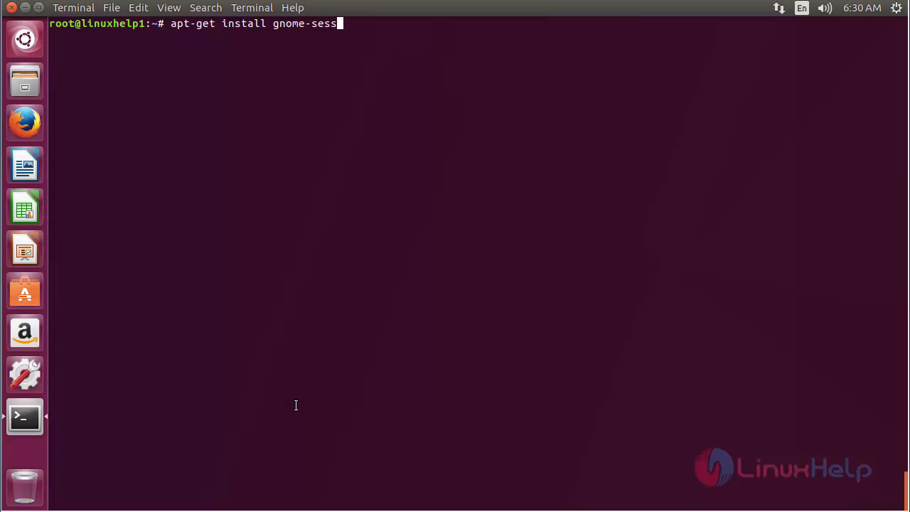
{"action": "type", "text": "ion -y"}
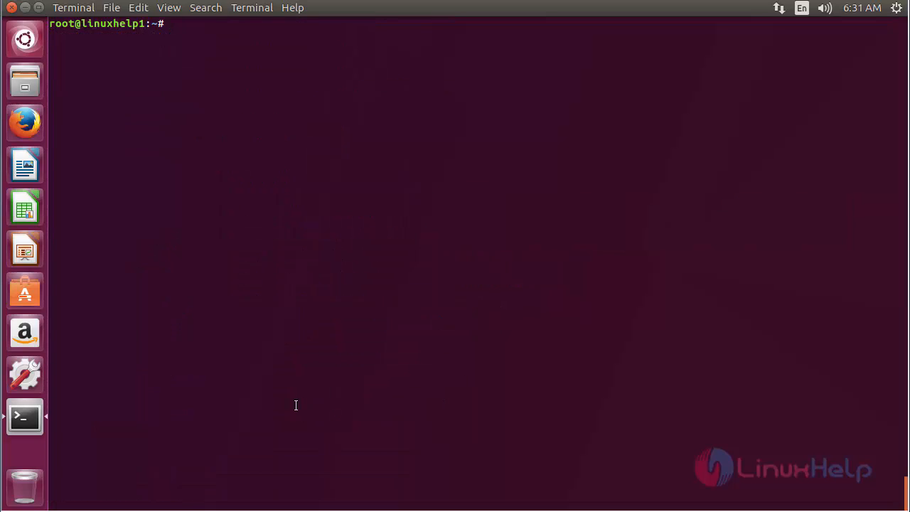
Enter gnome-session --help to list its available options
{"action": "type", "text": "gnome-se"}
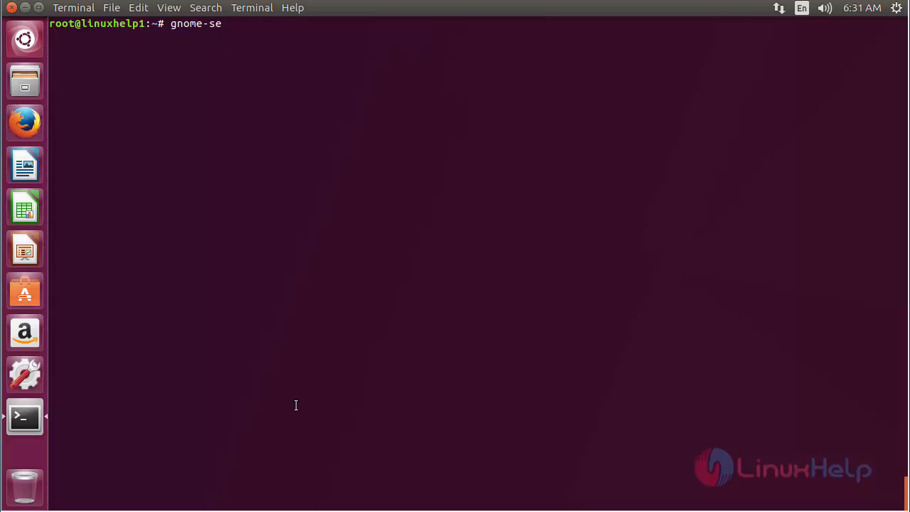
{"action": "type", "text": "ssion"}
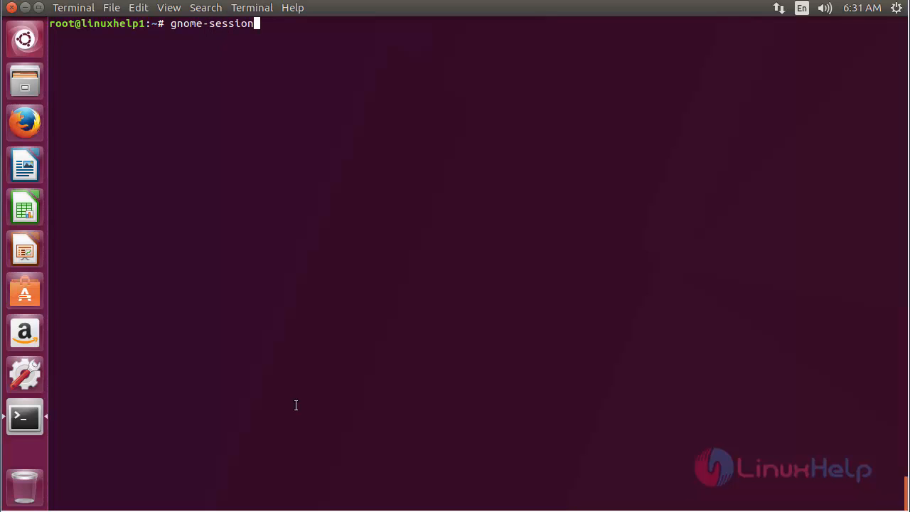
{"action": "type", "text": "--help"}
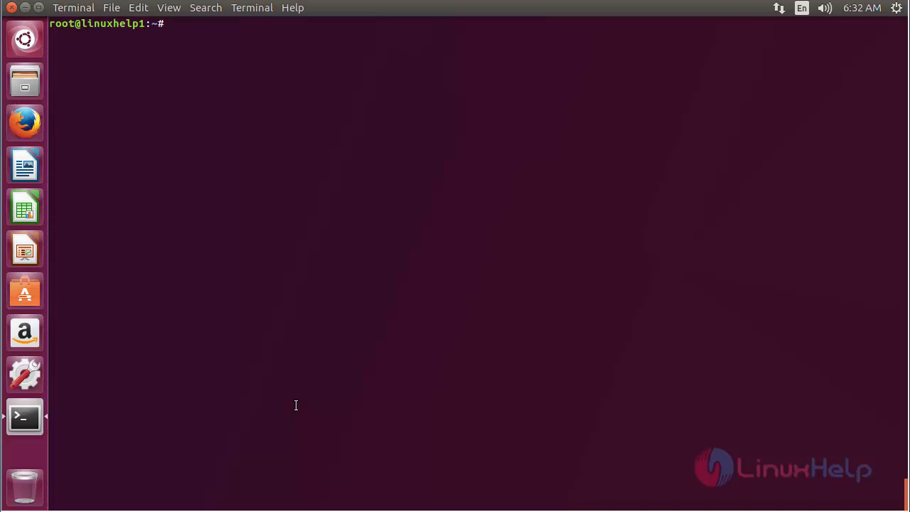
Type apt-get remove gnome-session -y at the prompt without running it
{"action": "type", "text": "ap"}
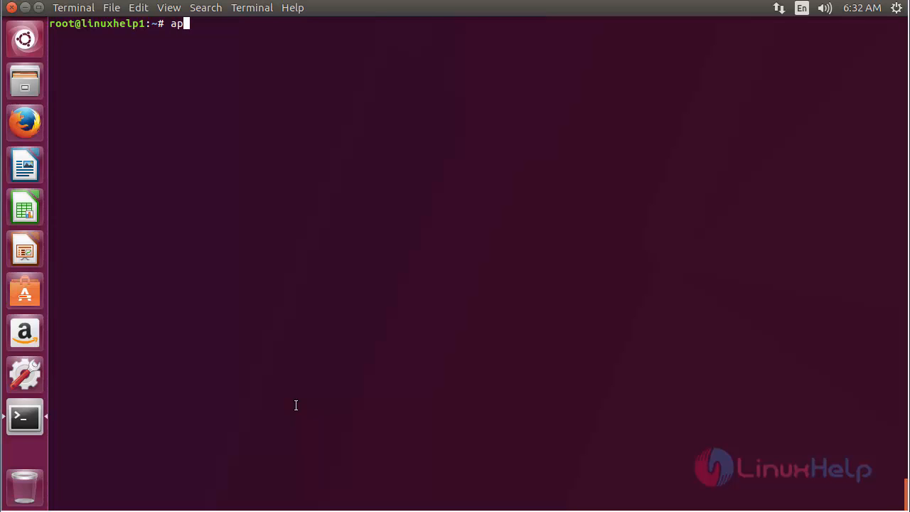
{"action": "type", "text": "t-get"}
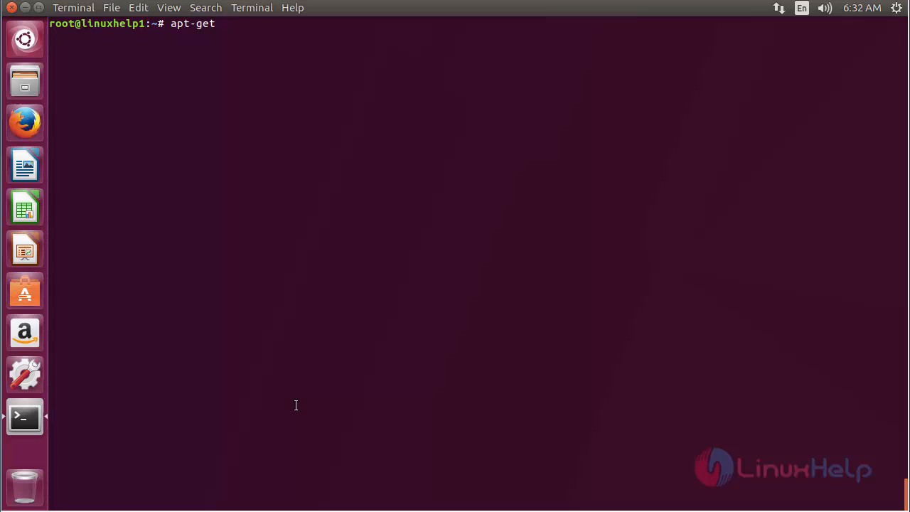
{"action": "type", "text": "remove gno"}
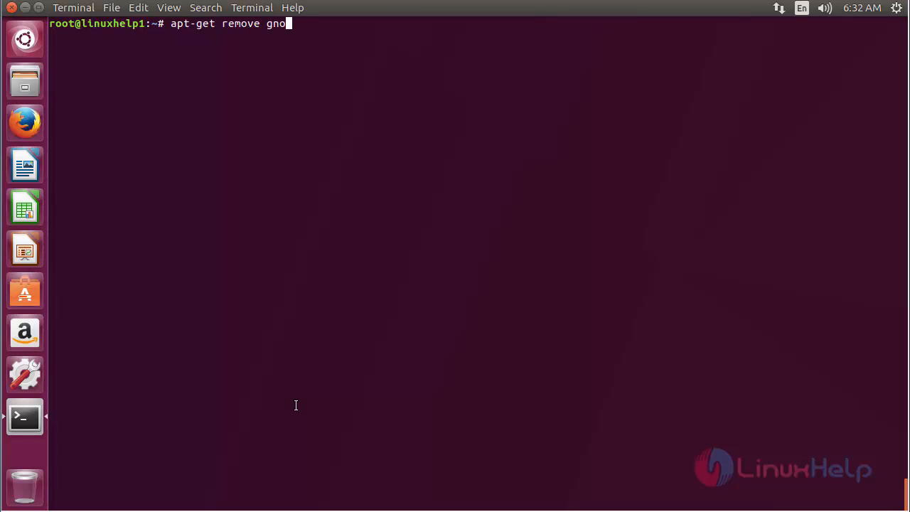
{"action": "type", "text": "me-ses"}
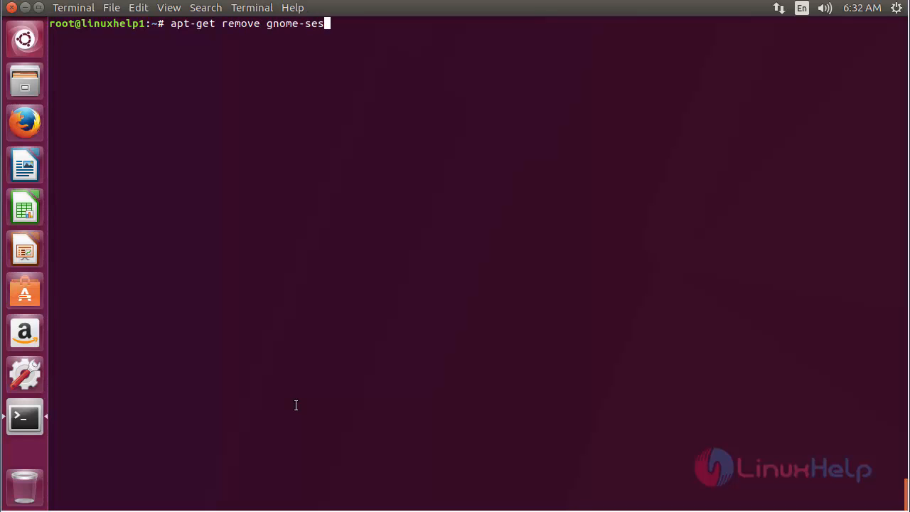
{"action": "type", "text": "sion -y"}
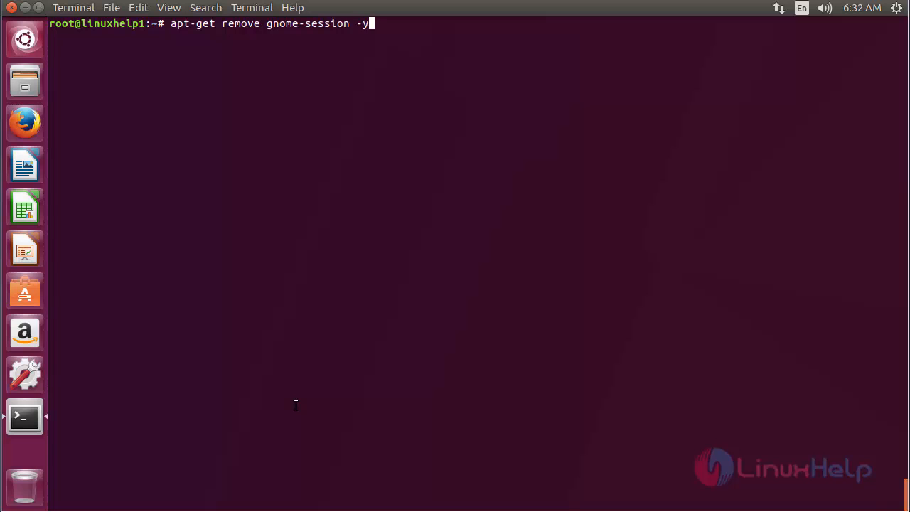